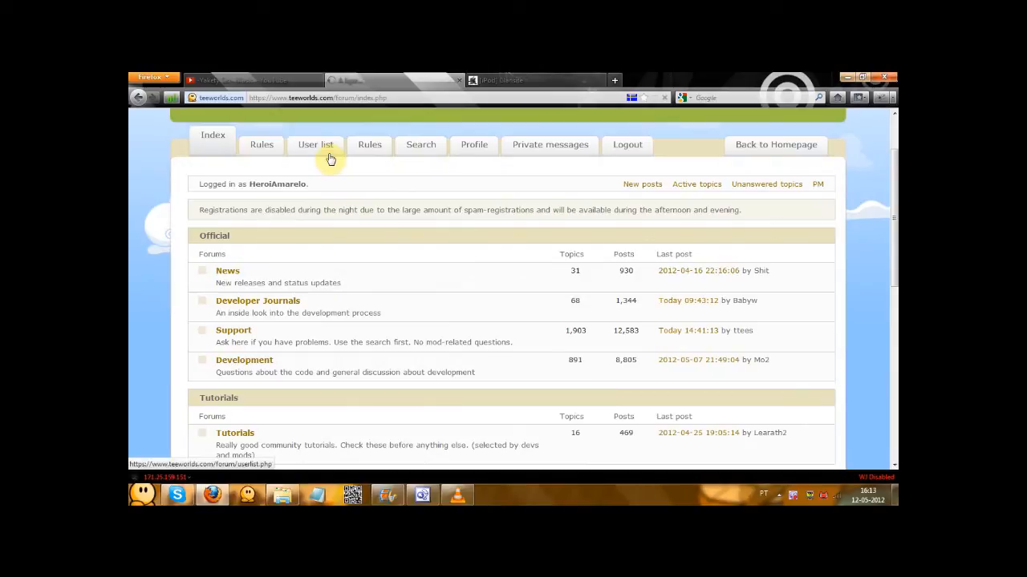
click(315, 144)
text(Shahan)
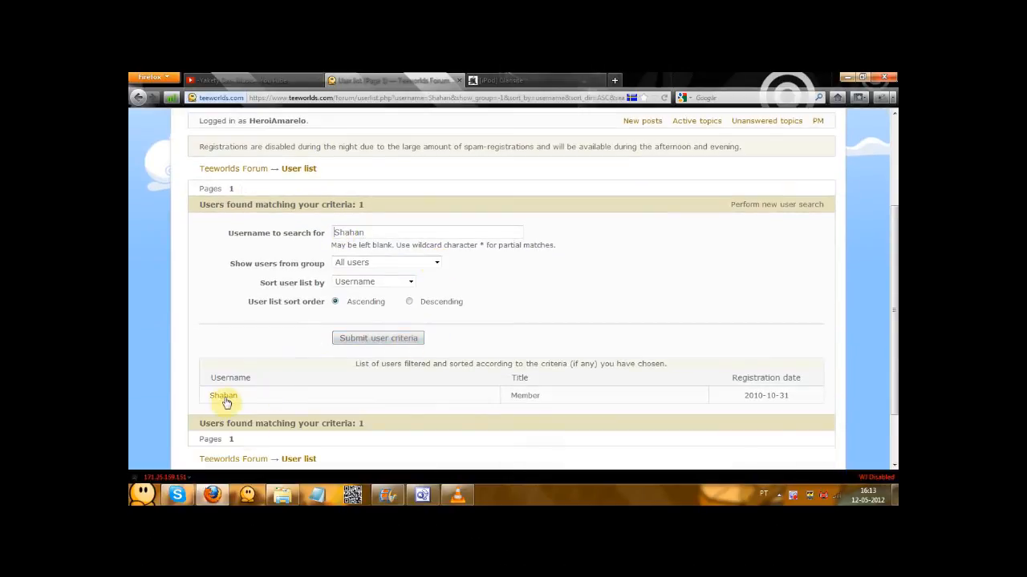
click(223, 395)
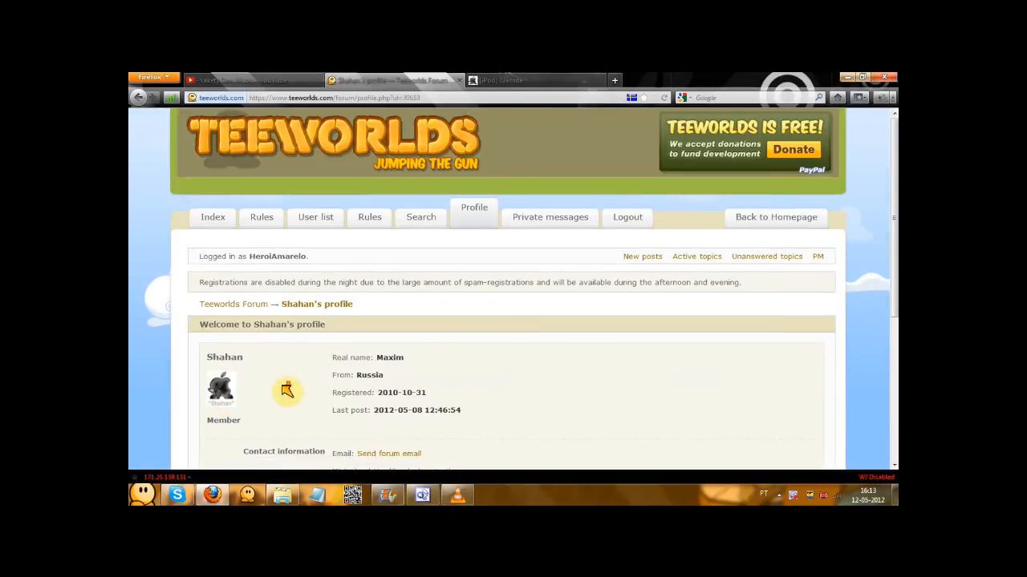